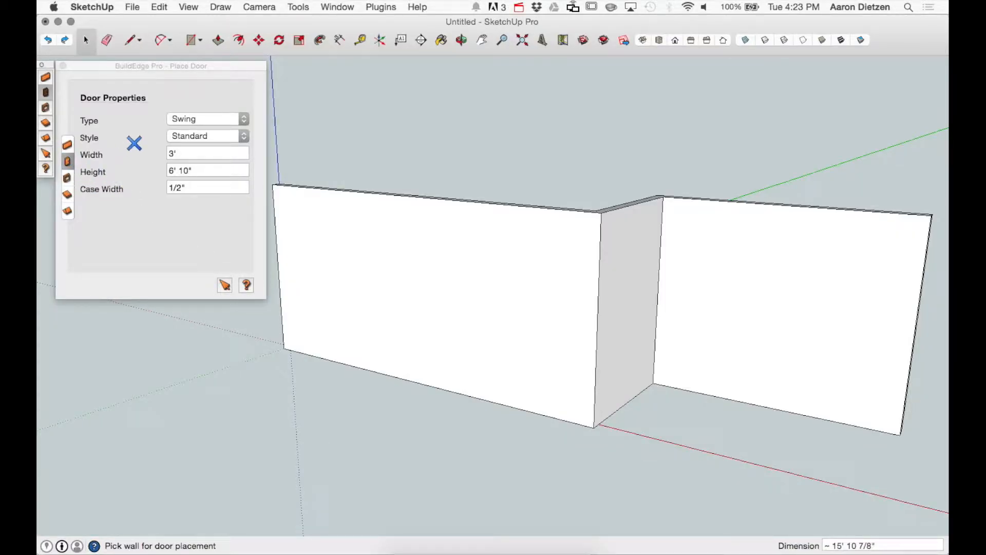
Step: Open the Type dropdown in the Place Door settings to view door types
left_click(208, 119)
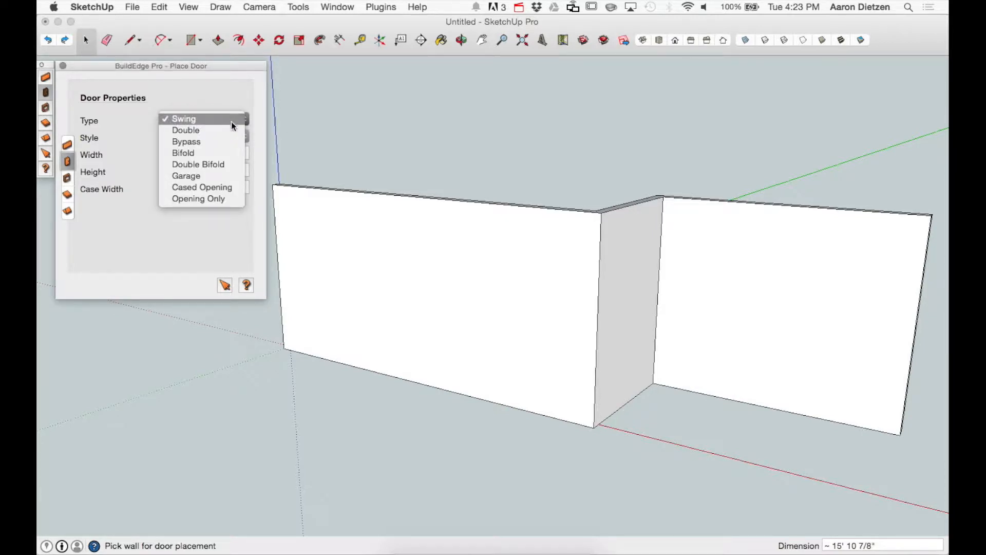
mouse_move(215, 149)
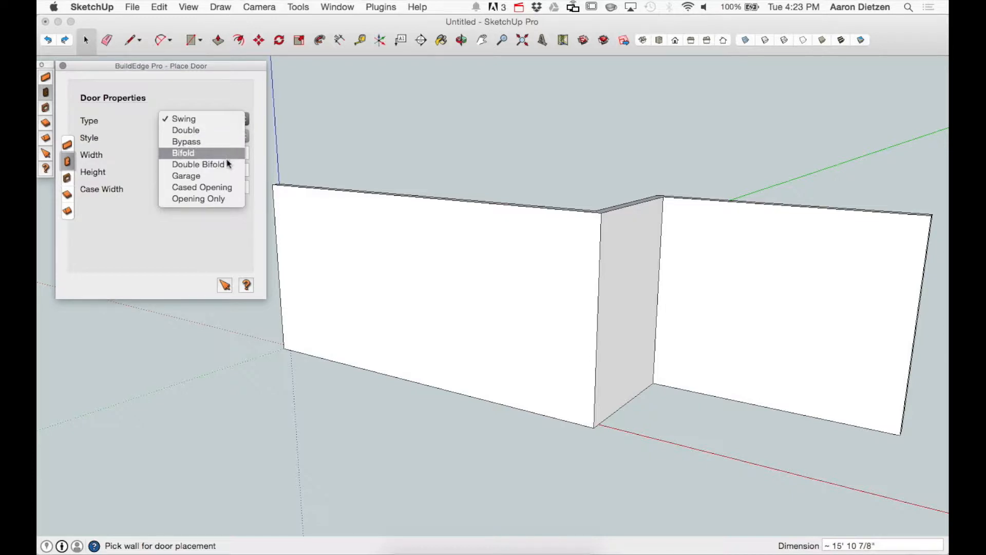
mouse_move(227, 187)
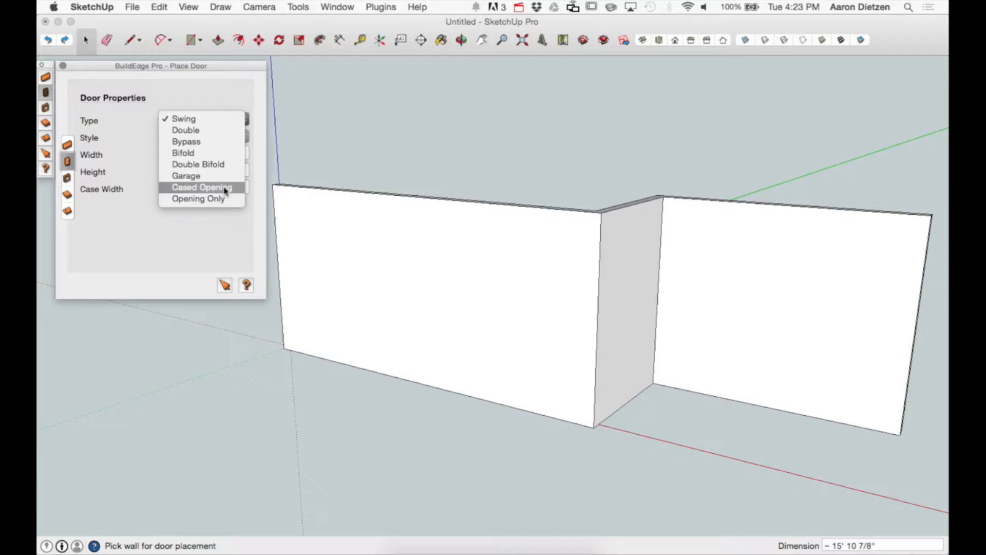
mouse_move(216, 199)
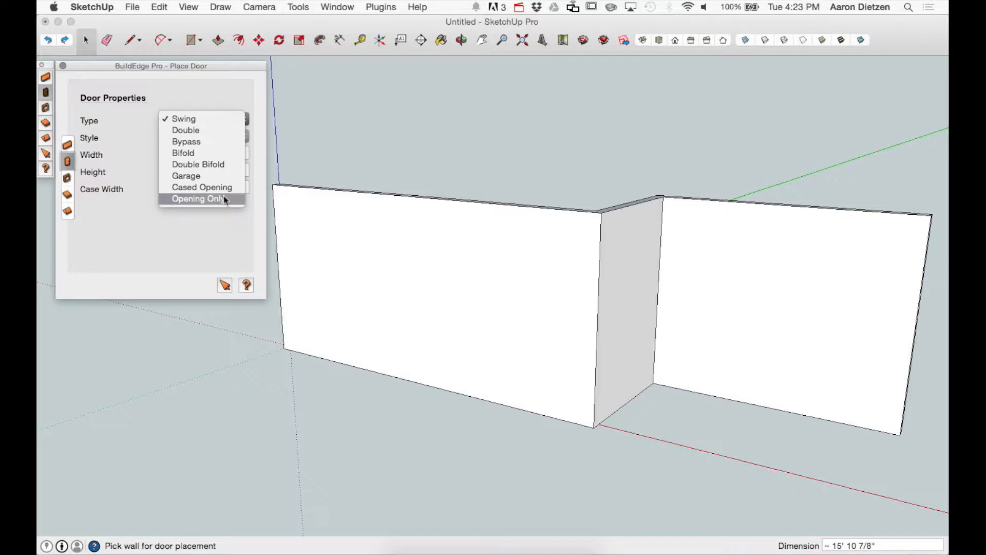
mouse_move(215, 127)
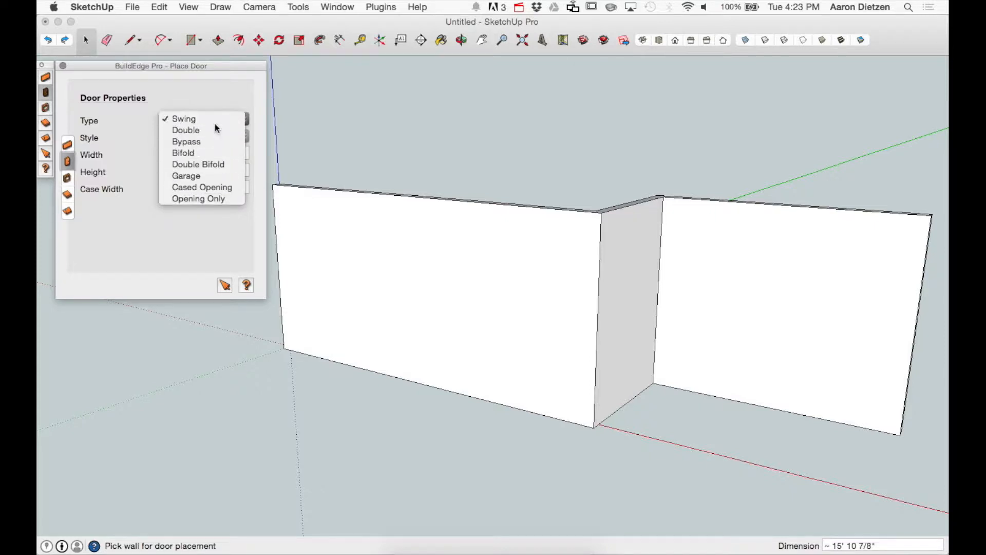
Step: Keep the door type Swing and, after reviewing styles, the style Standard
left_click(184, 119)
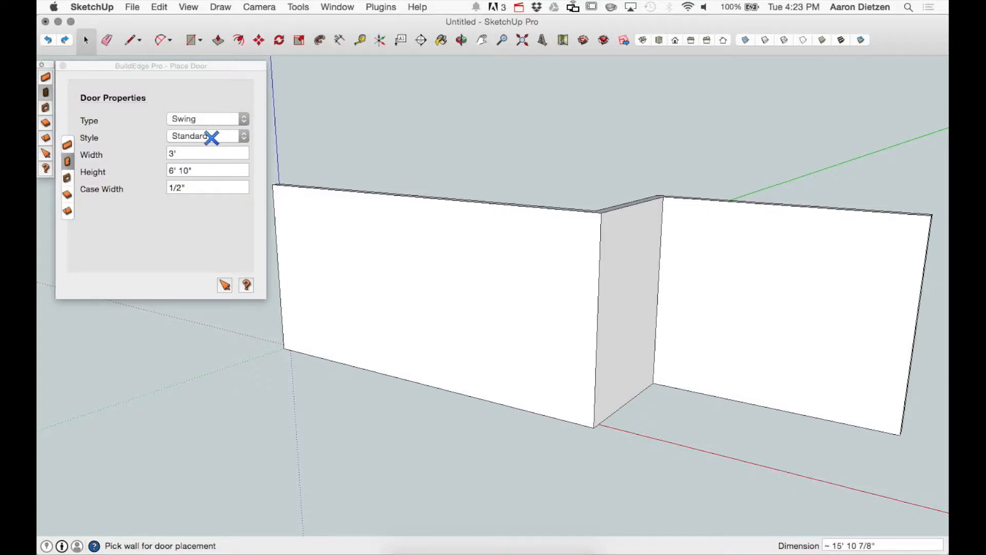
left_click(207, 136)
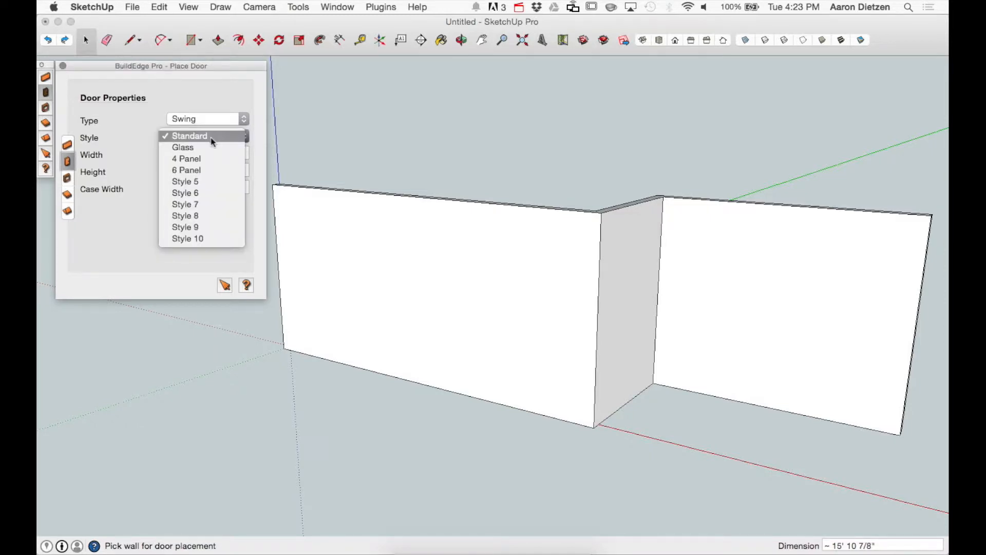
mouse_move(201, 164)
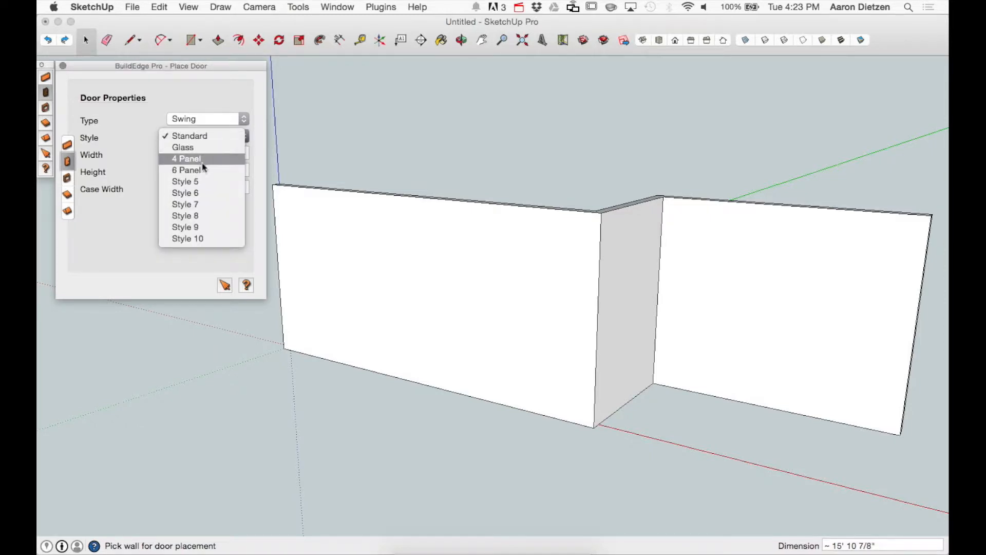
mouse_move(204, 227)
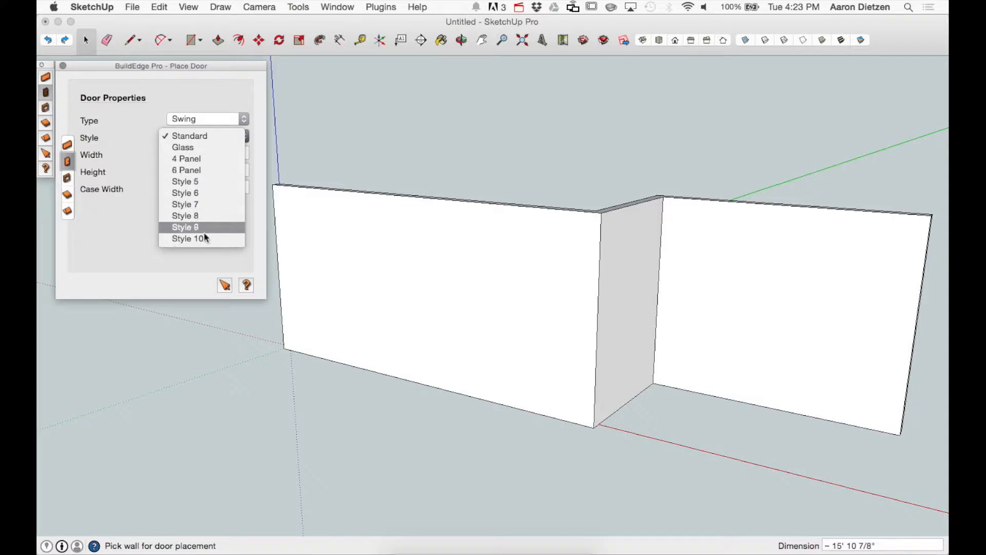
mouse_move(205, 189)
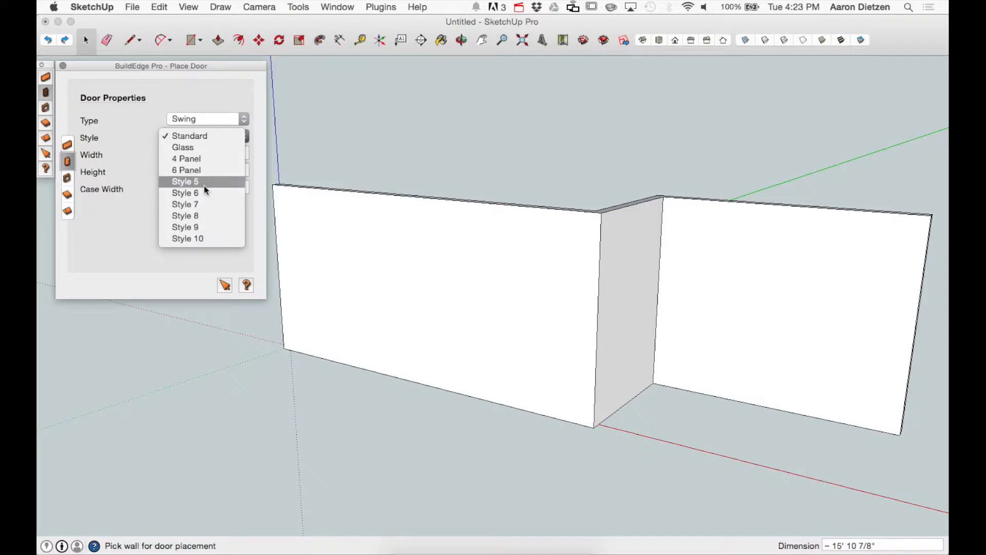
left_click(190, 136)
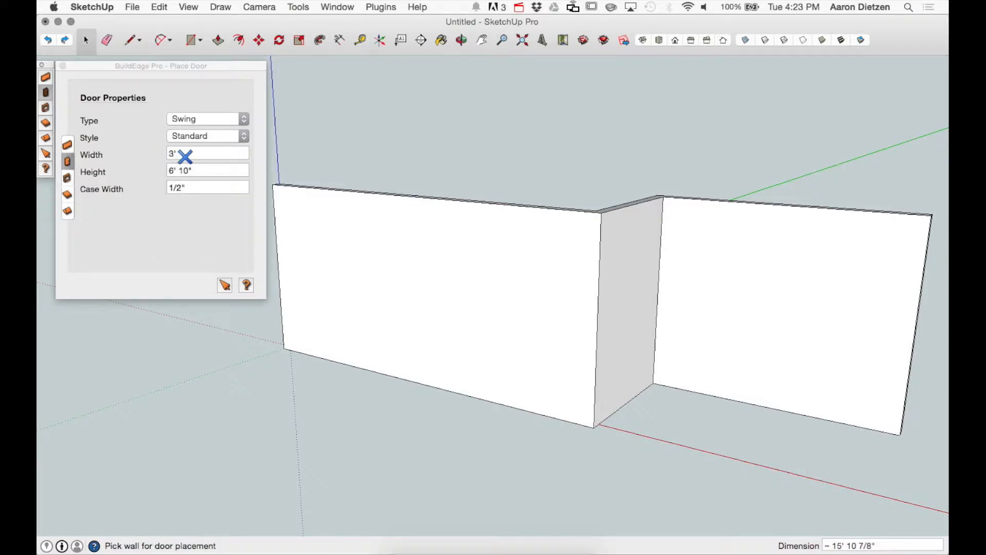
mouse_move(203, 197)
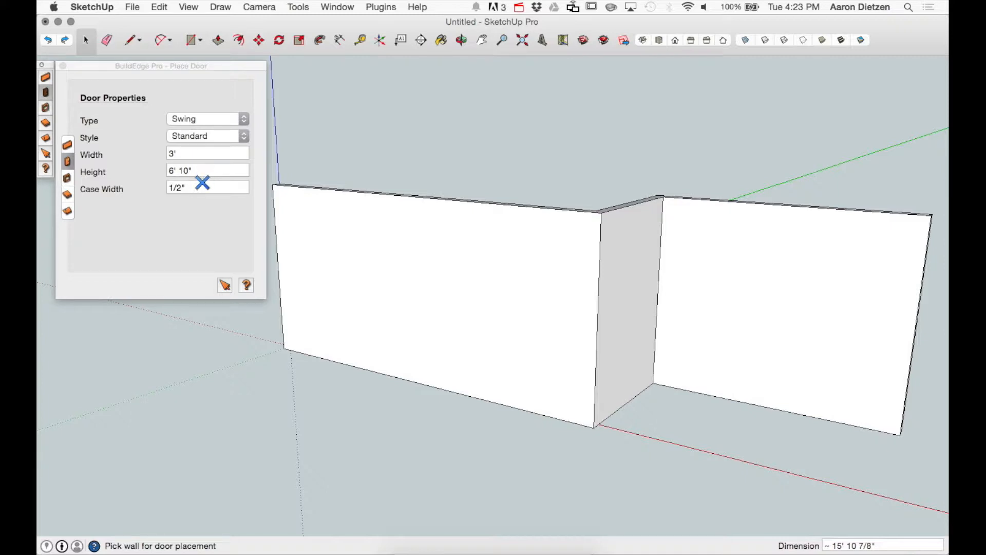
mouse_move(200, 153)
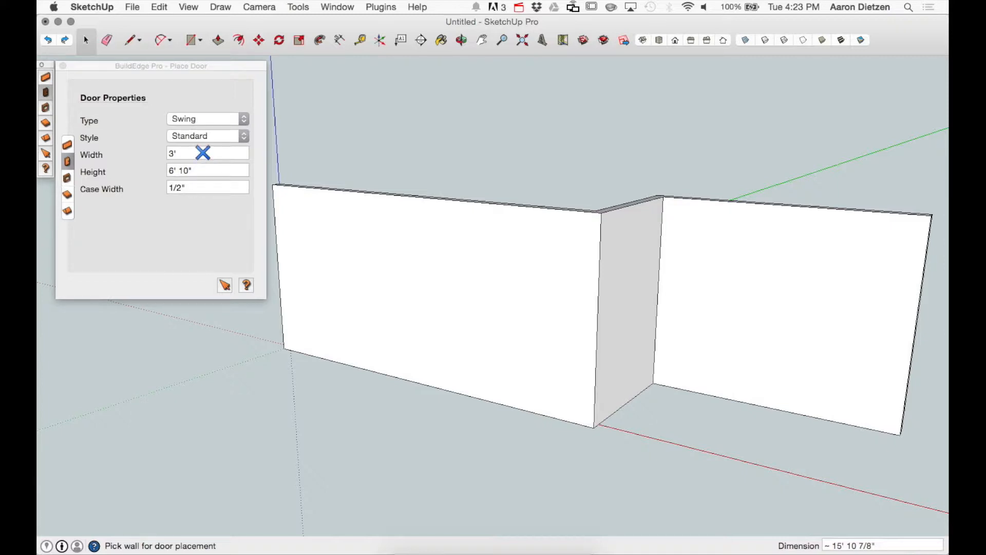
mouse_move(248, 208)
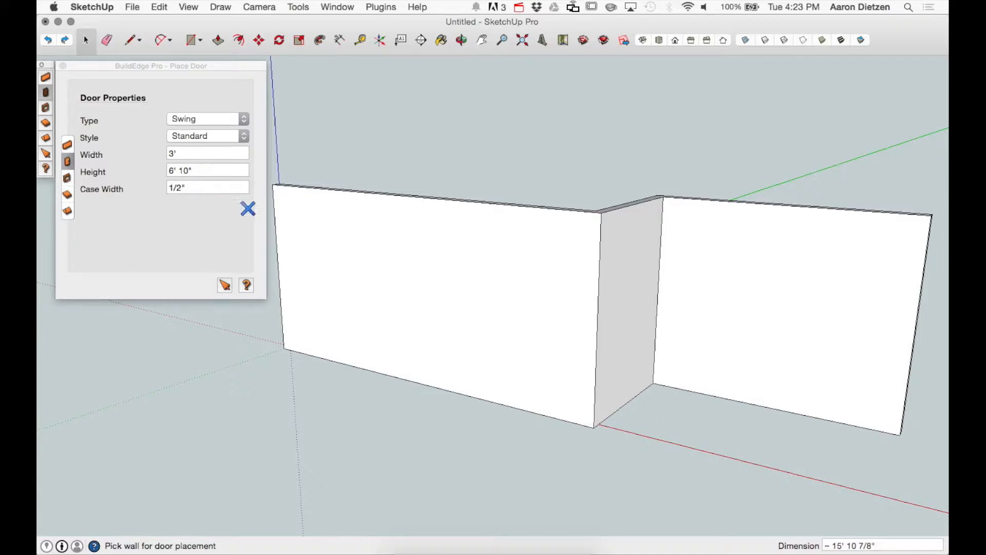
mouse_move(385, 291)
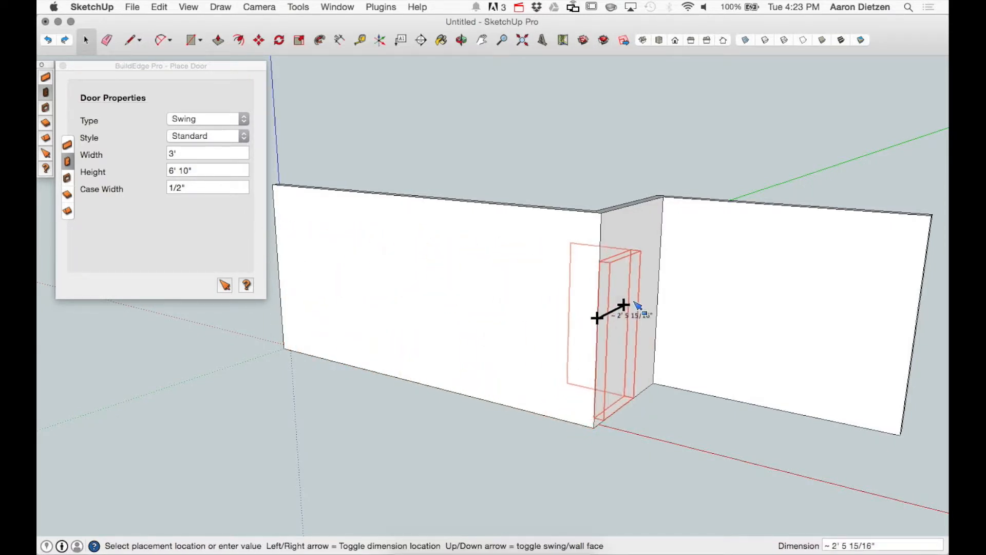
mouse_move(645, 290)
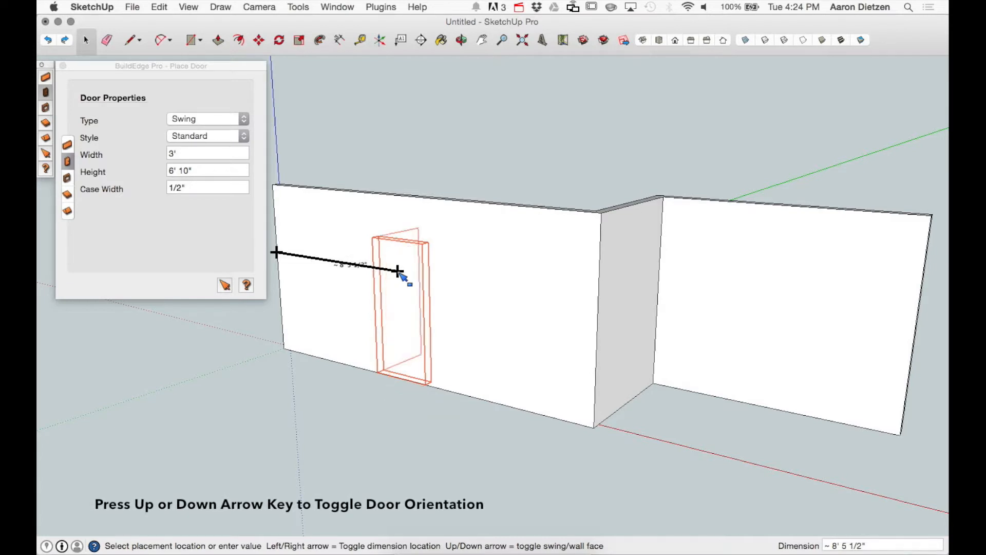
Step: Flip the previewed door's swing direction with the Up arrow, then flip it back
key("Up")
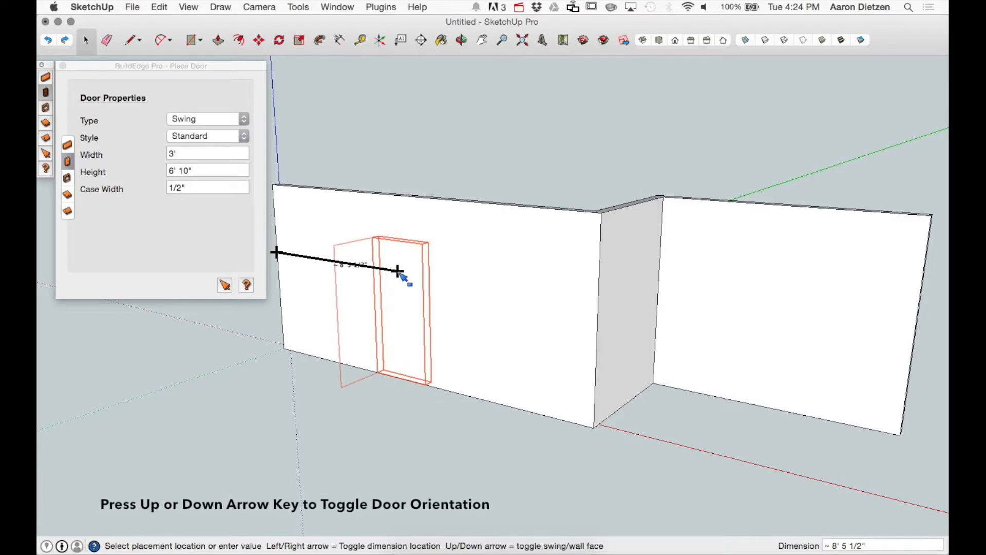
key("Up")
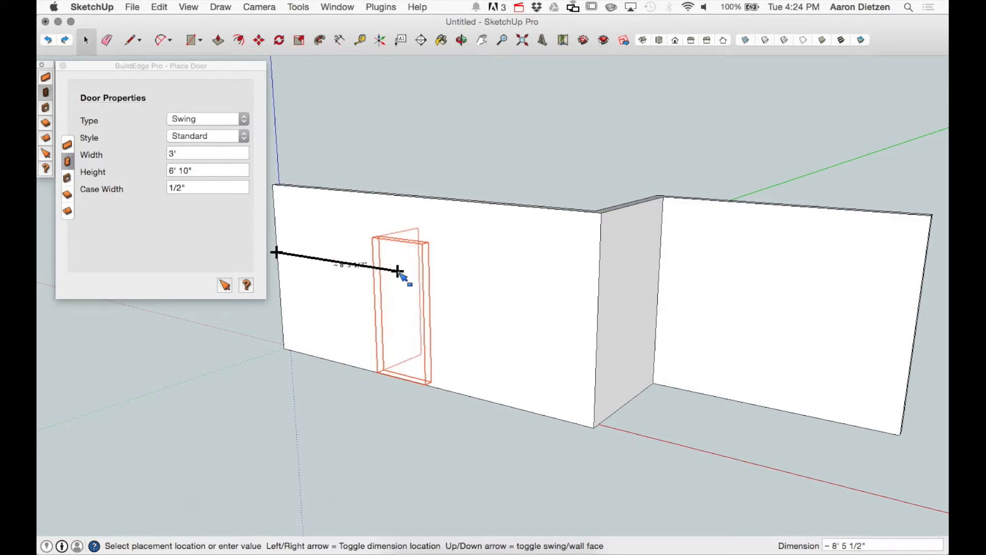
mouse_move(315, 267)
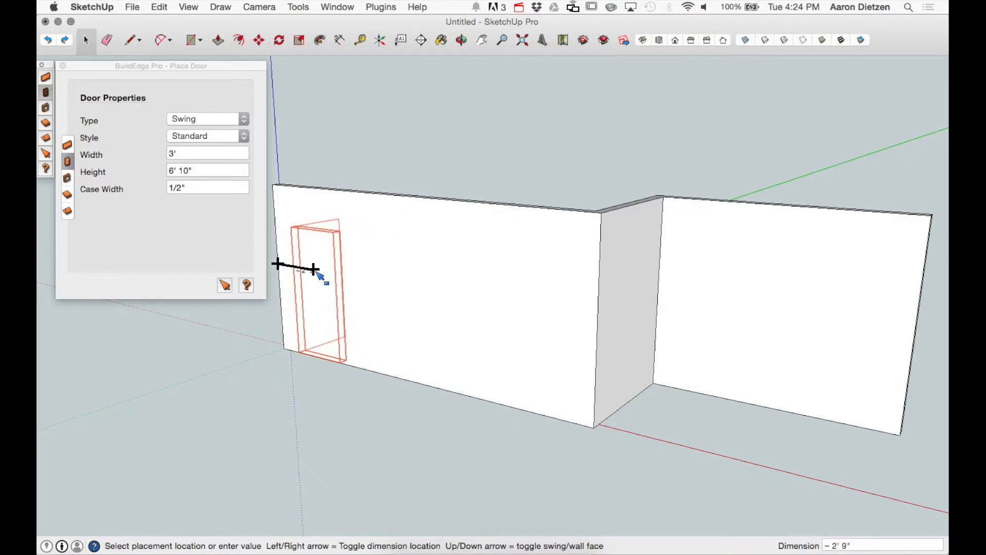
mouse_move(596, 318)
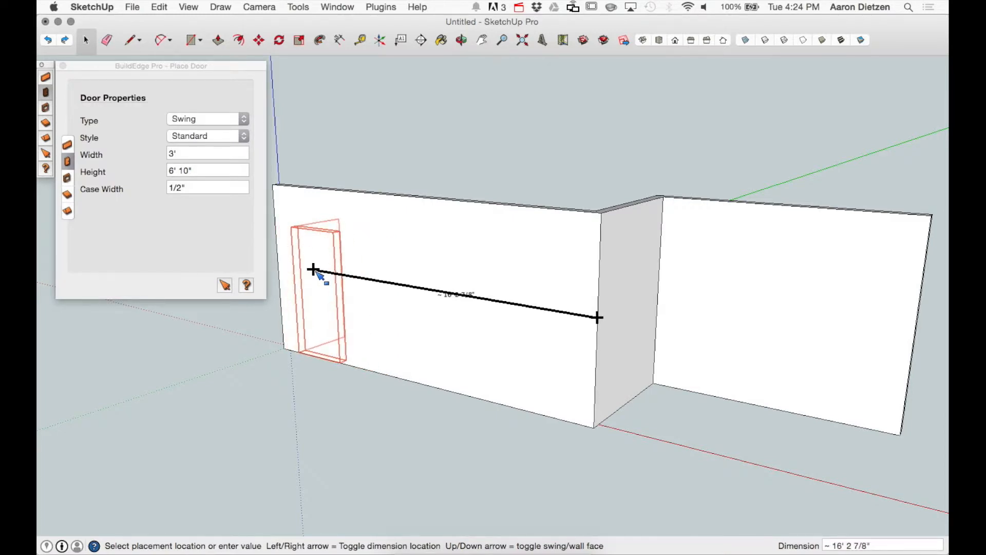
mouse_move(287, 269)
type("1'")
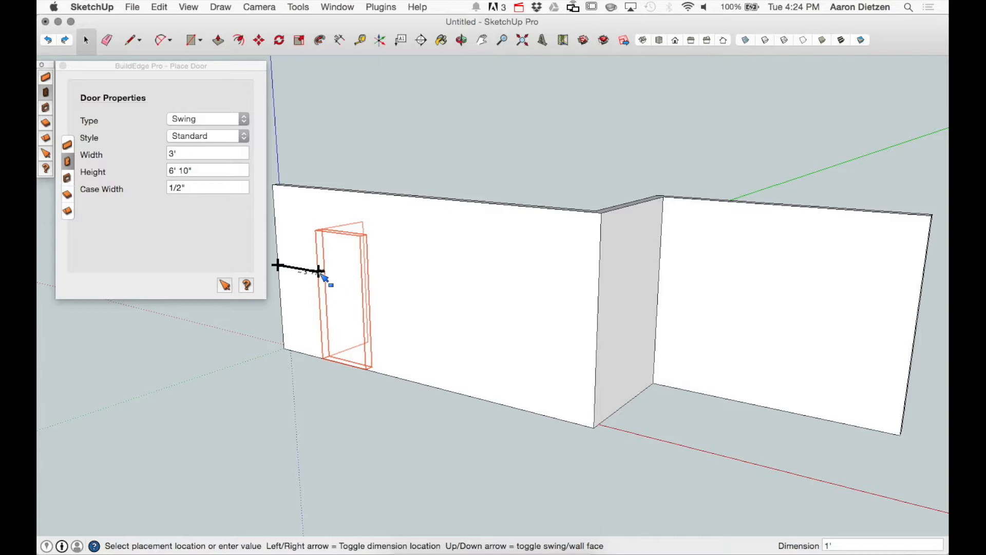
Step: Place the 3' by 6' 10" swing door at the 1' offset
left_click(321, 275)
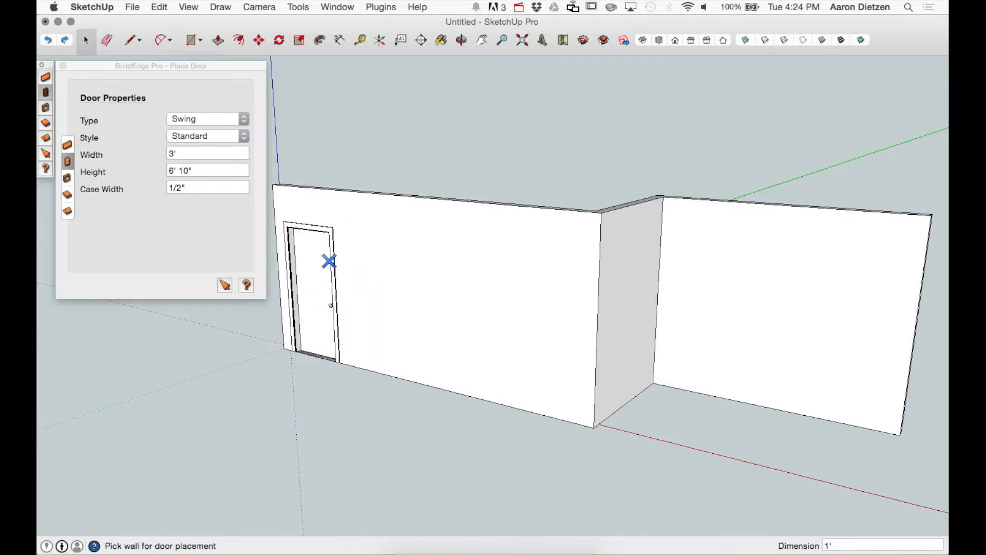
mouse_move(354, 287)
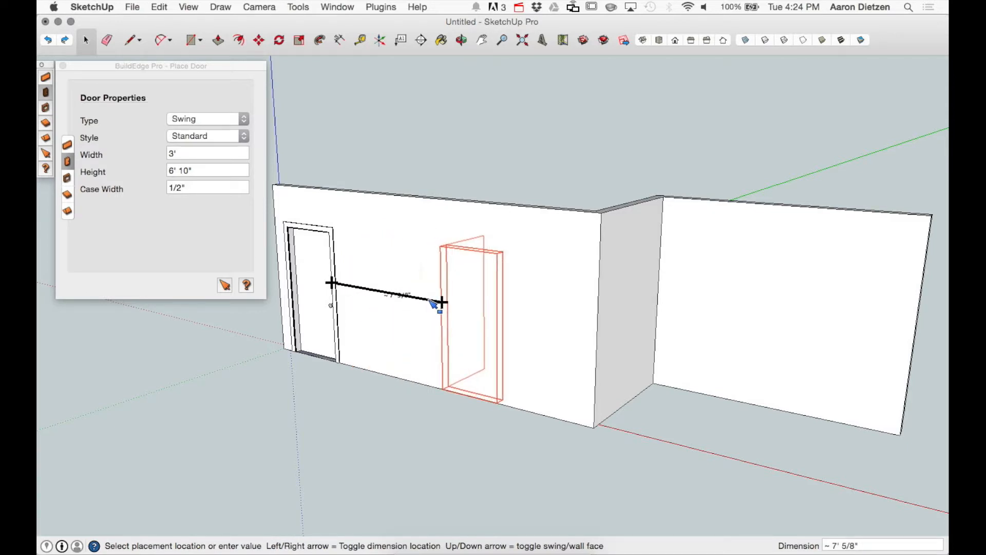
mouse_move(371, 270)
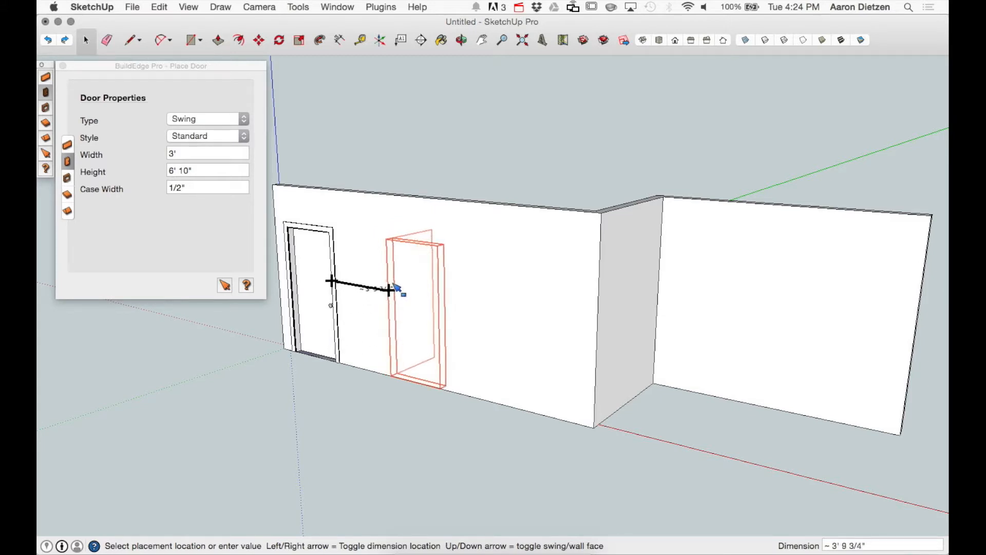
mouse_move(406, 254)
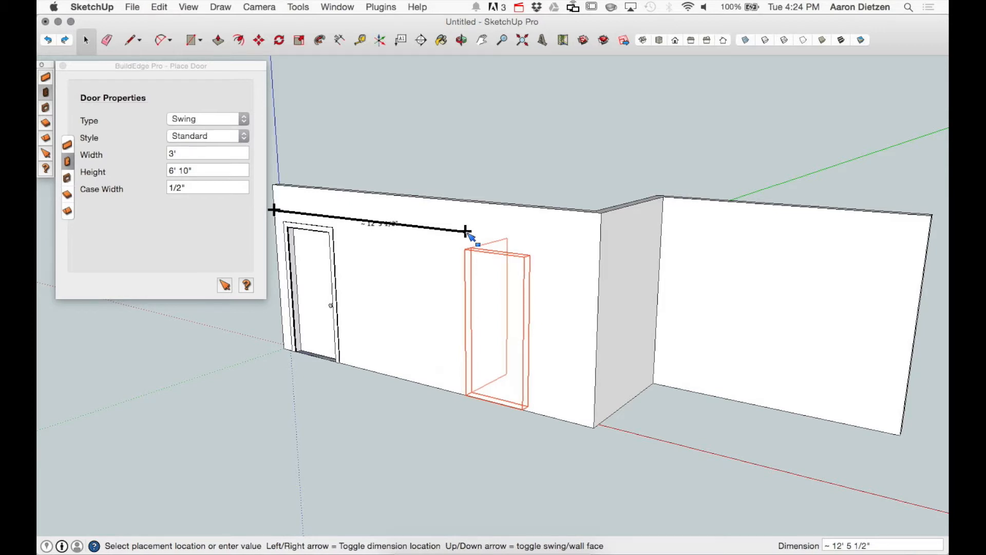
mouse_move(733, 263)
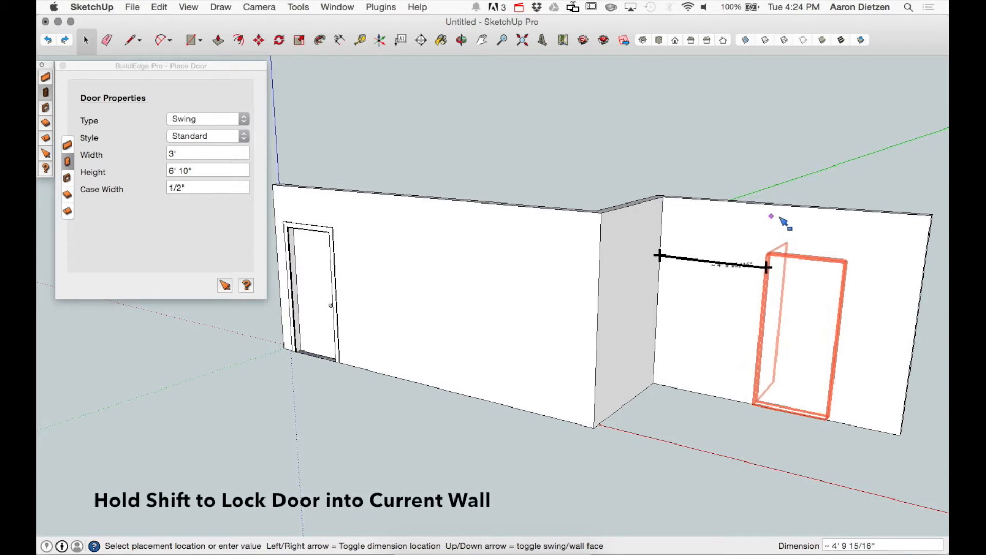
mouse_move(822, 213)
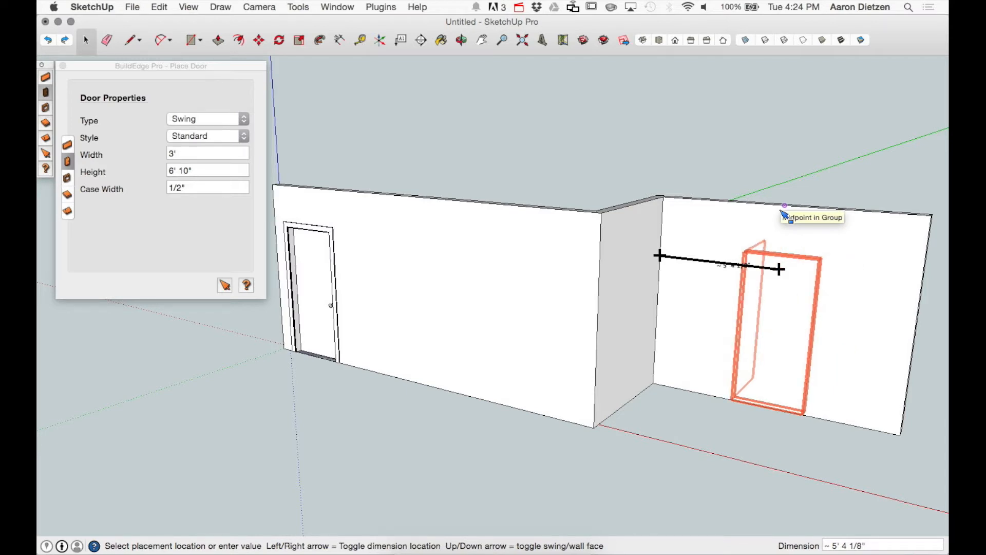
mouse_move(785, 214)
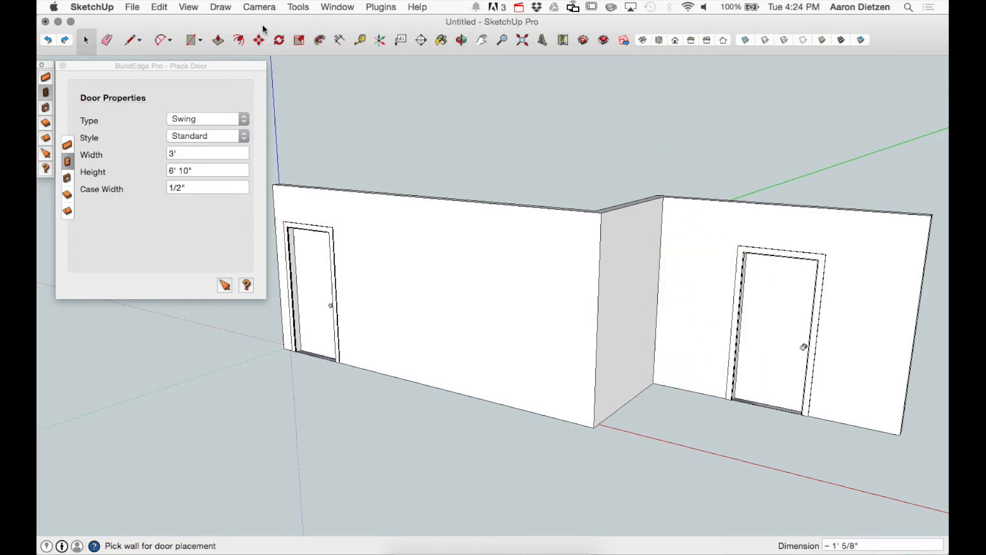
Step: Open the Tools menu from the menu bar
left_click(298, 6)
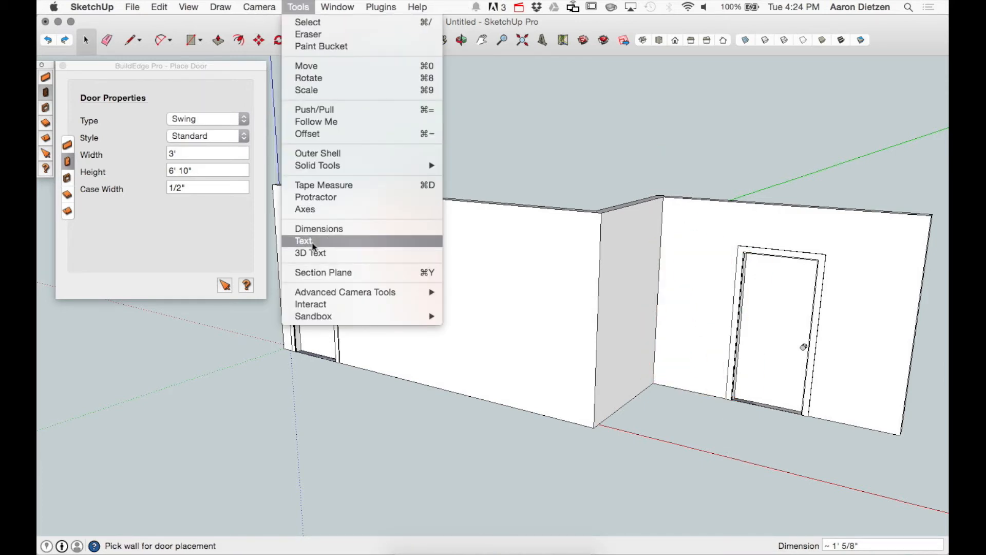
mouse_move(312, 308)
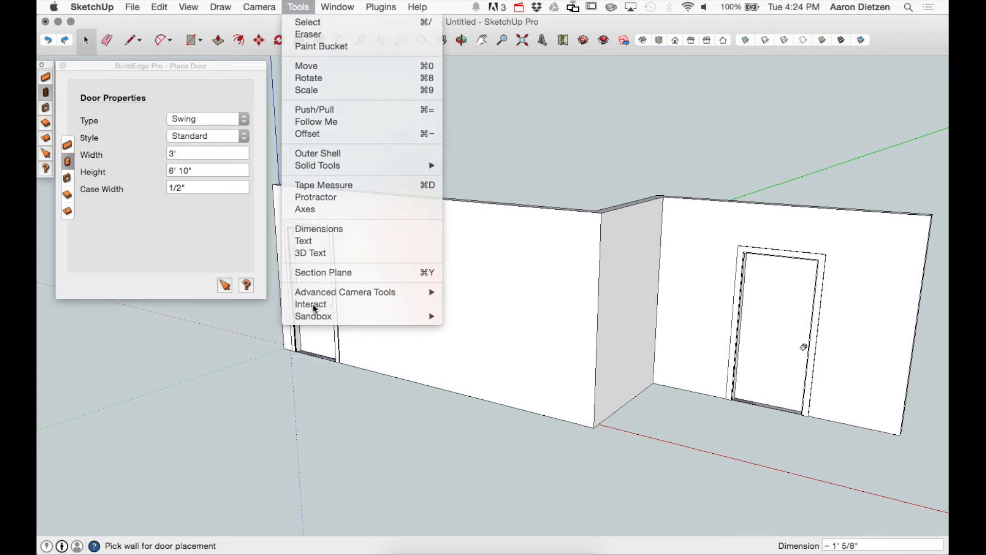